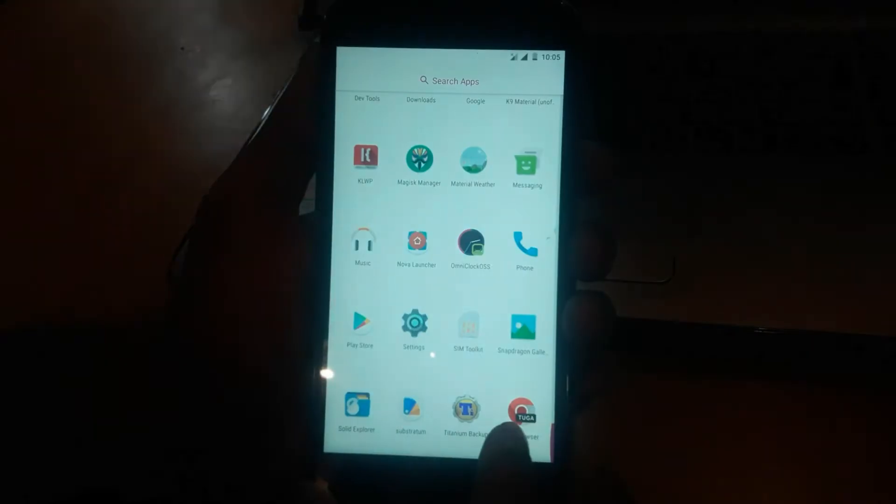
View Lawnchair's UI settings: Transparent Dock, dark theme and blur enabled at radius 86.
left_click(413, 324)
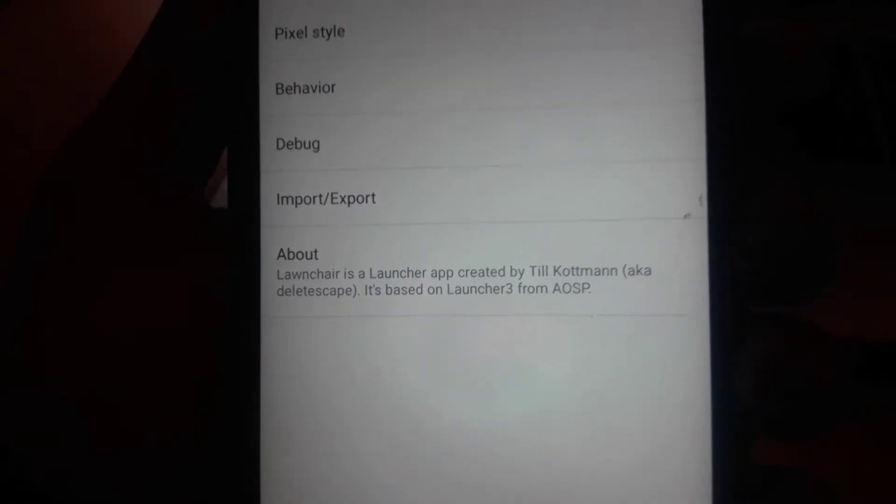
scroll("down", 3)
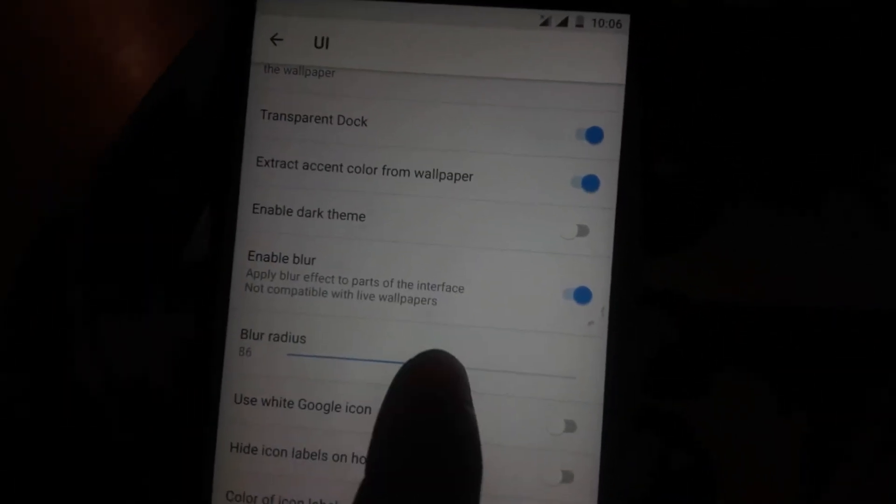
scroll("down", 3)
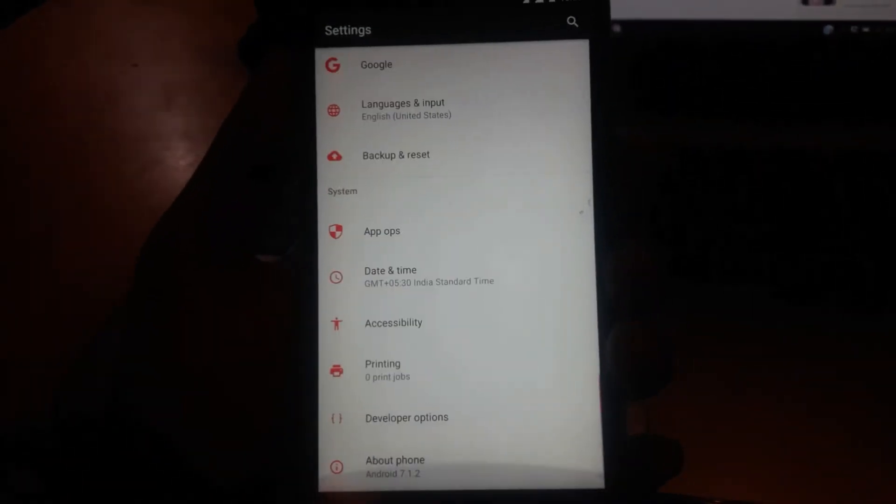
Show About phone: CandyRoms Android 7.1.2 on ZUK Z1, August 2017 security patch.
left_click(395, 461)
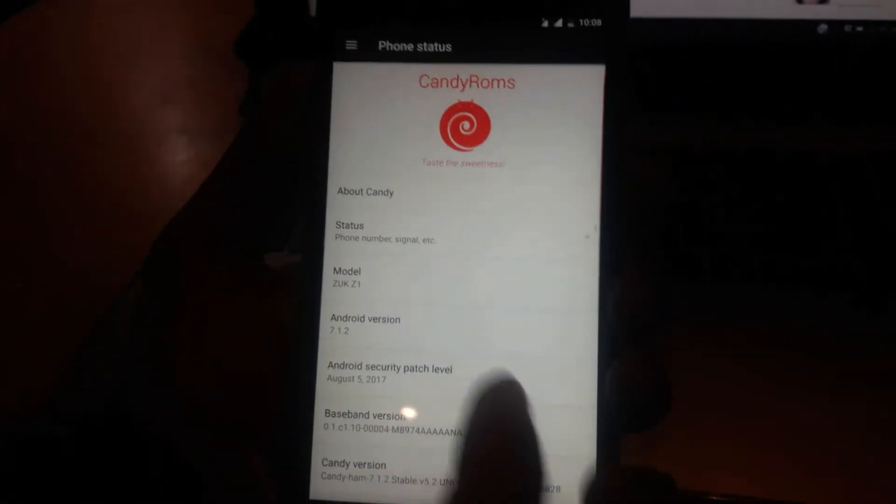